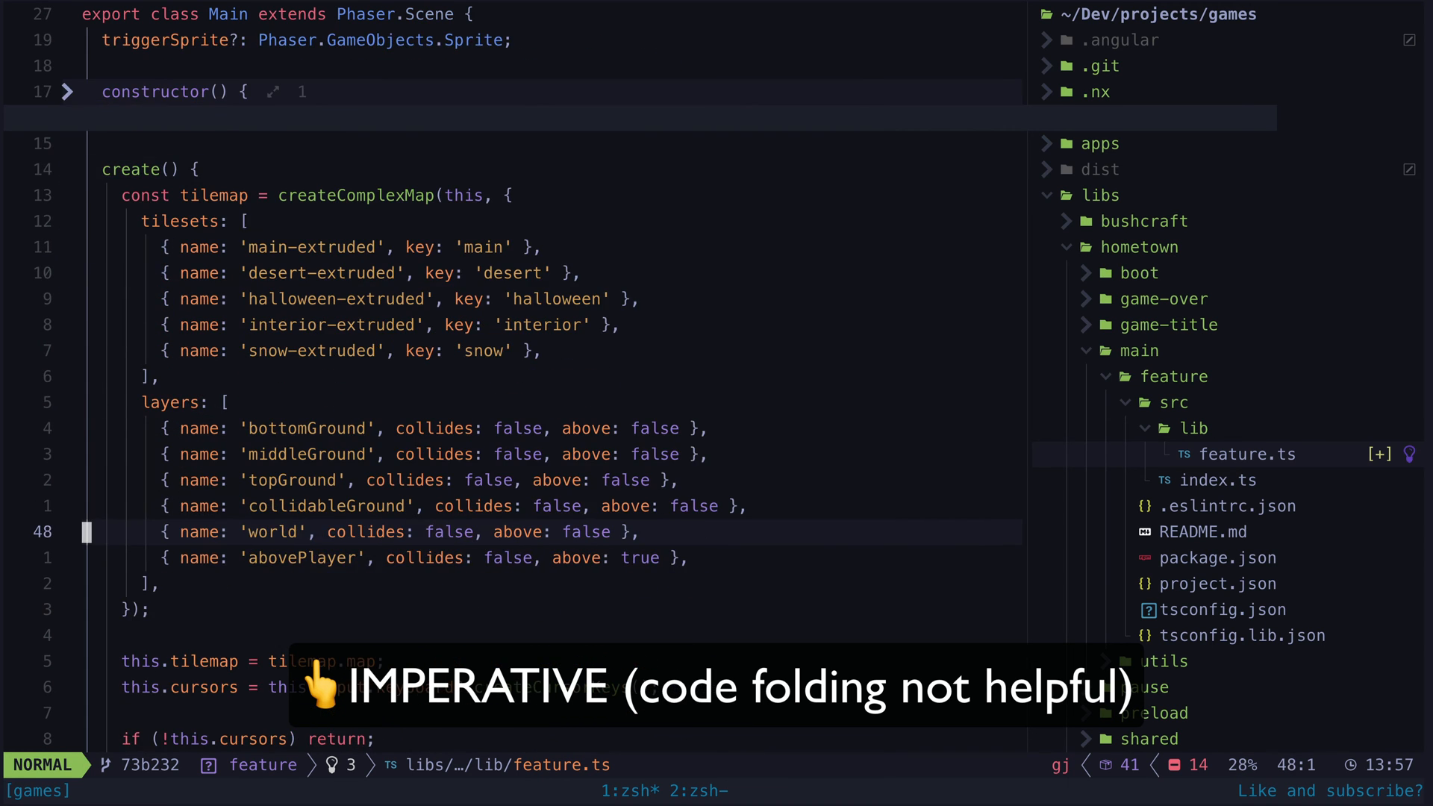
- Scroll the GitHub source, then switch to the URLtown game tab in Chrome
scroll(down, 3)
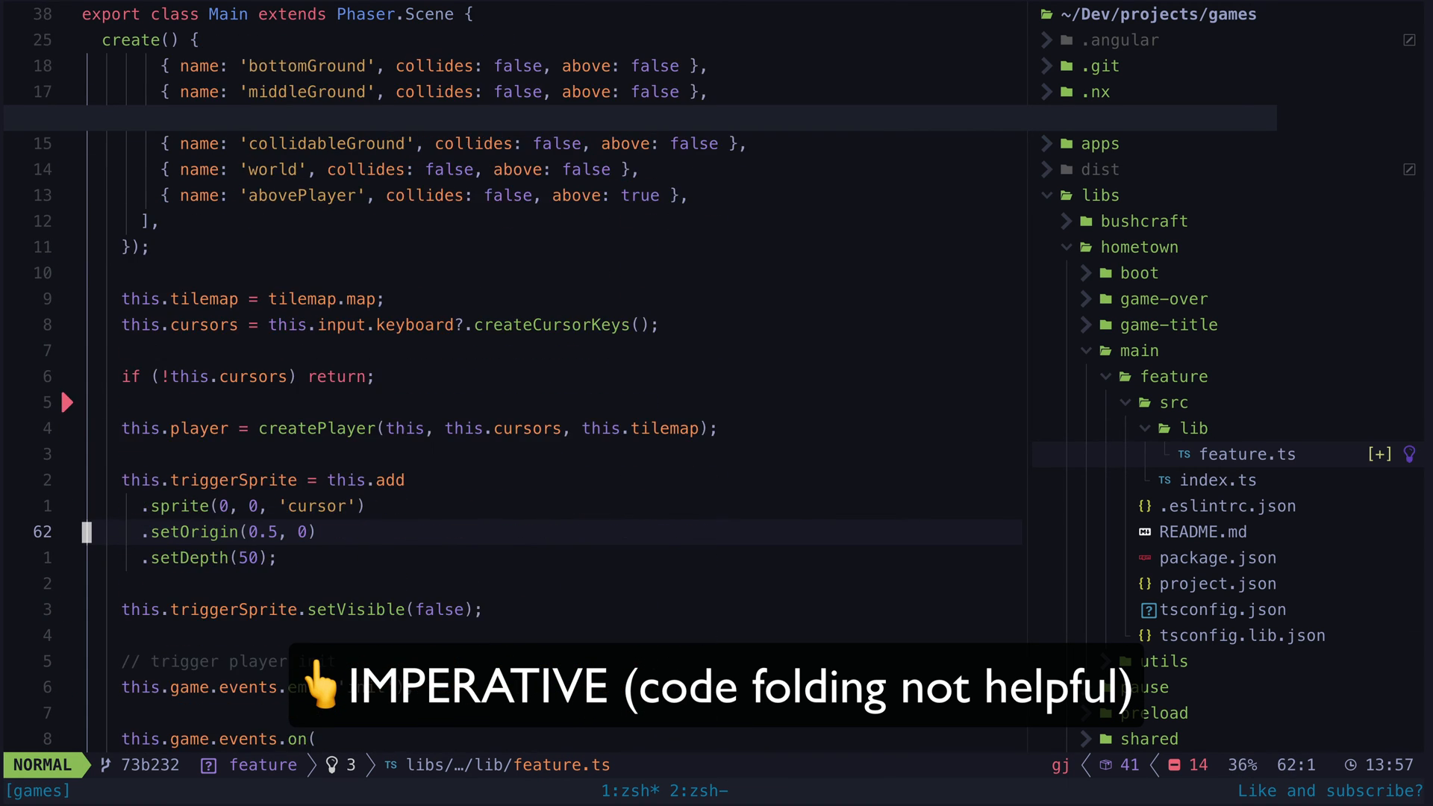
scroll(down, 3)
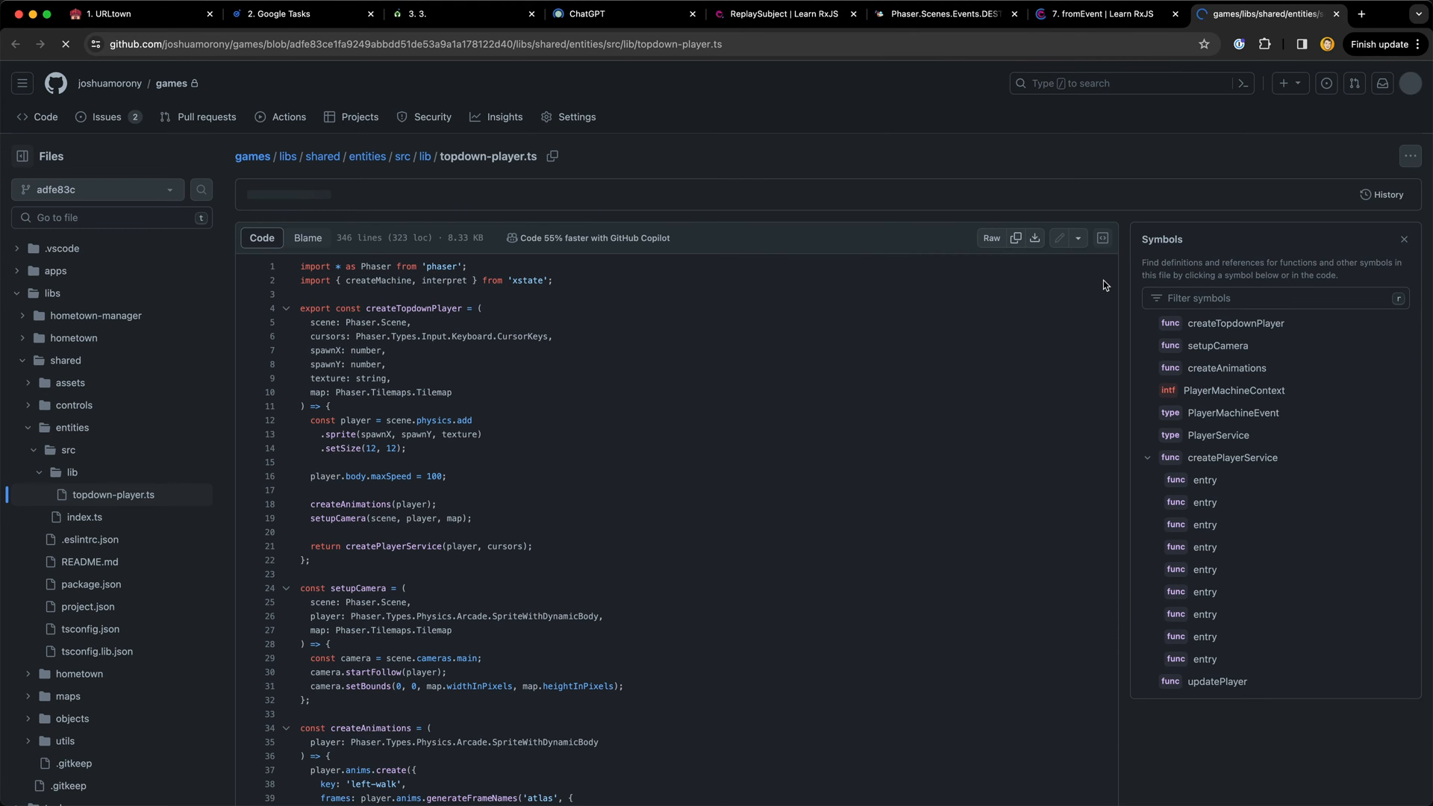
click(110, 14)
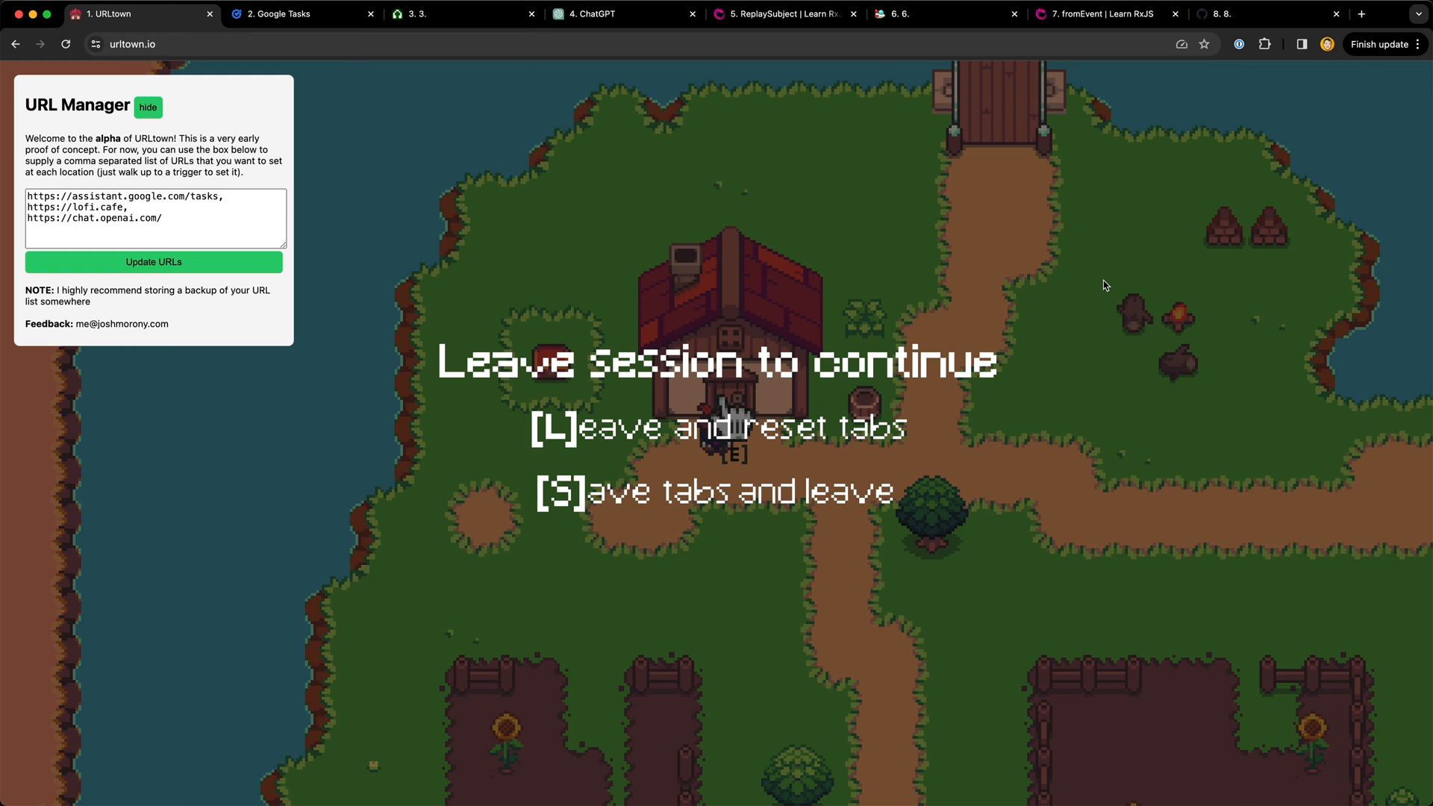
key(l)
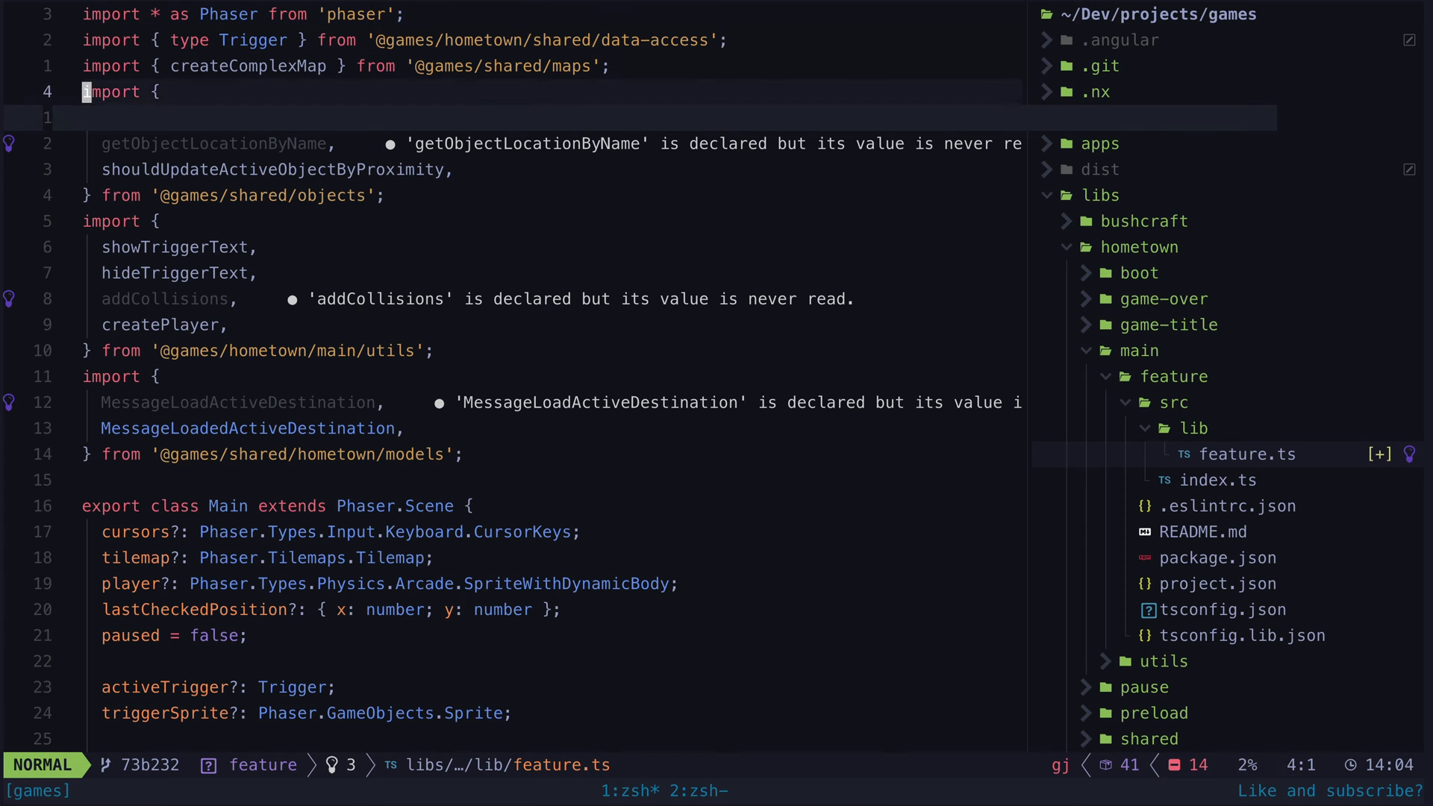
scroll(down, 3)
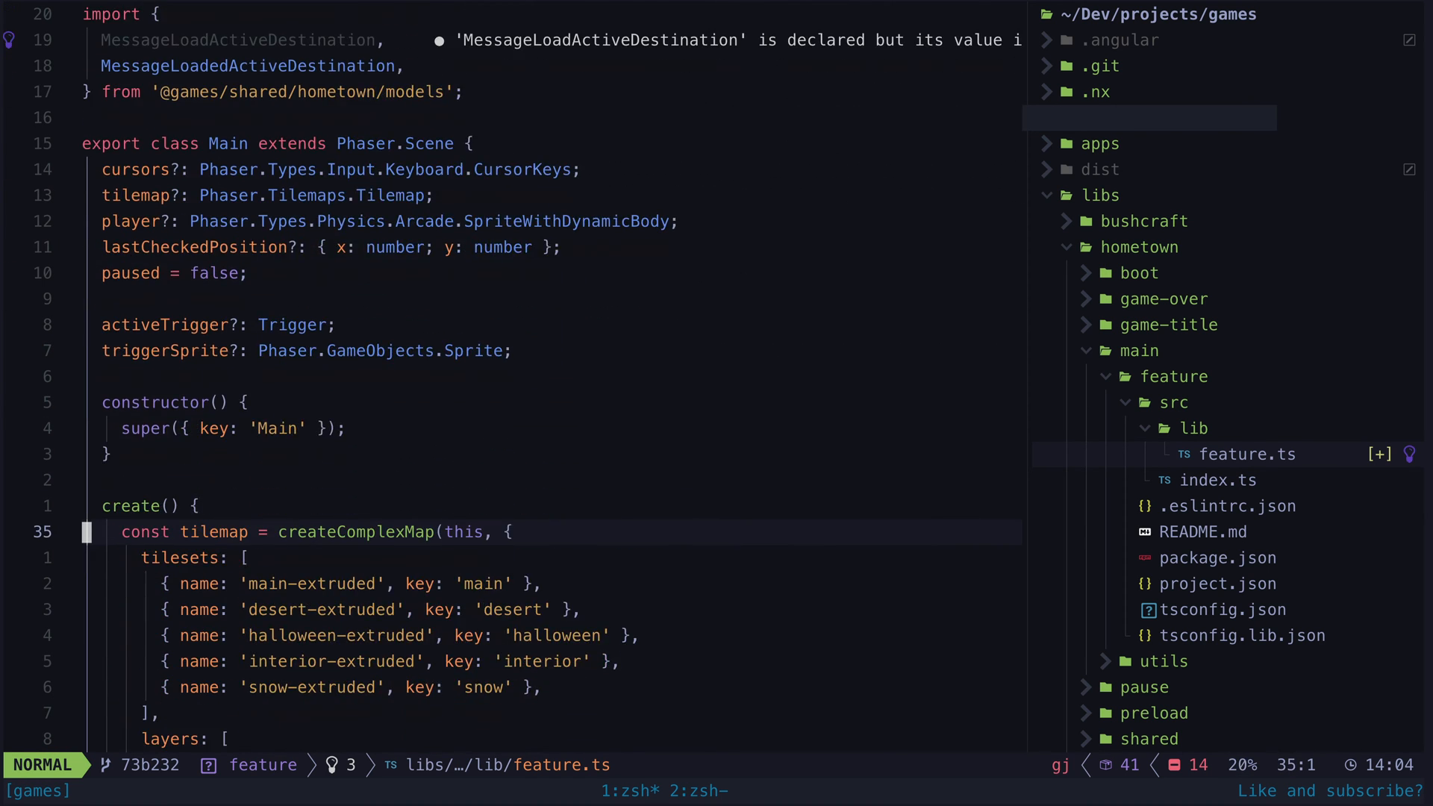
scroll(down, 3)
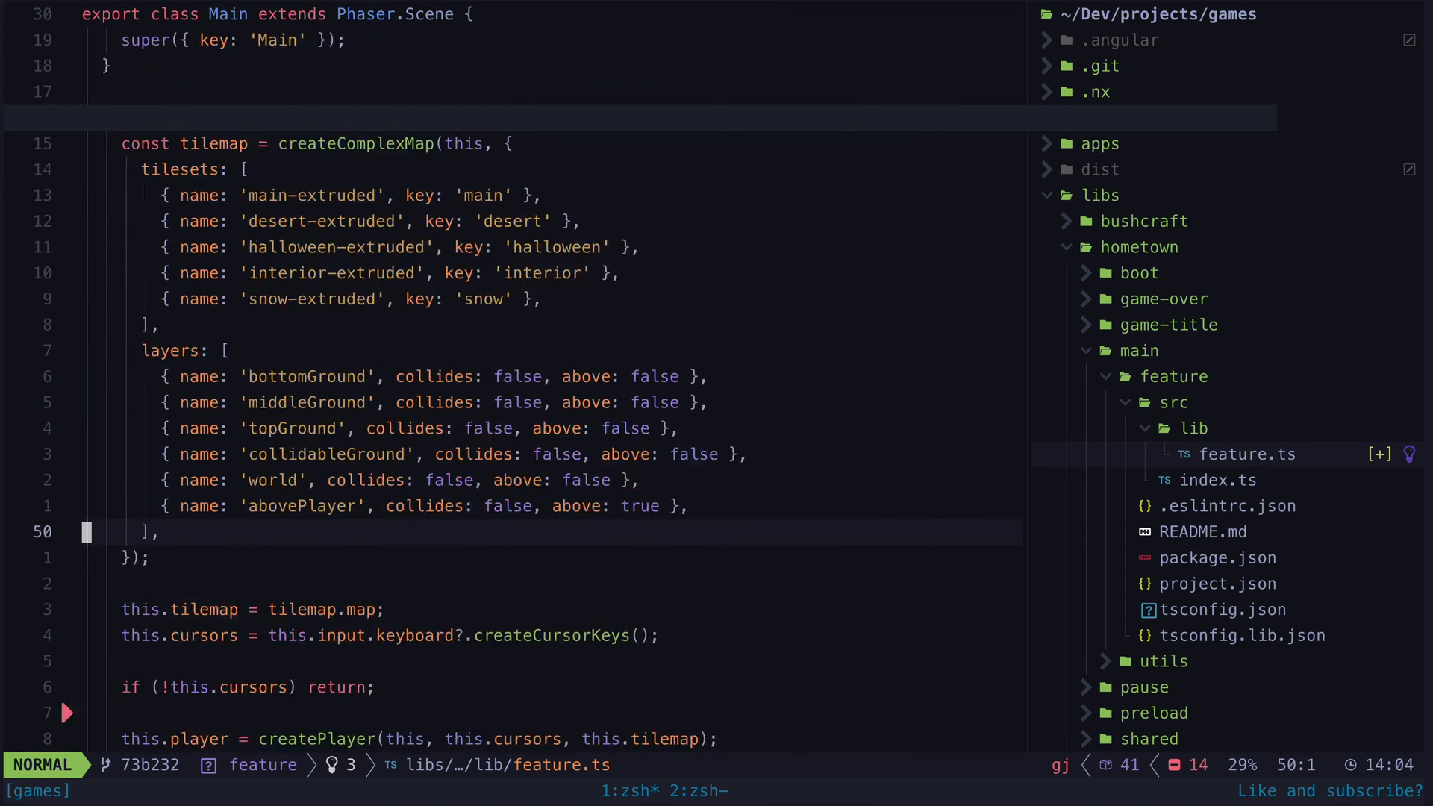
scroll(down, 3)
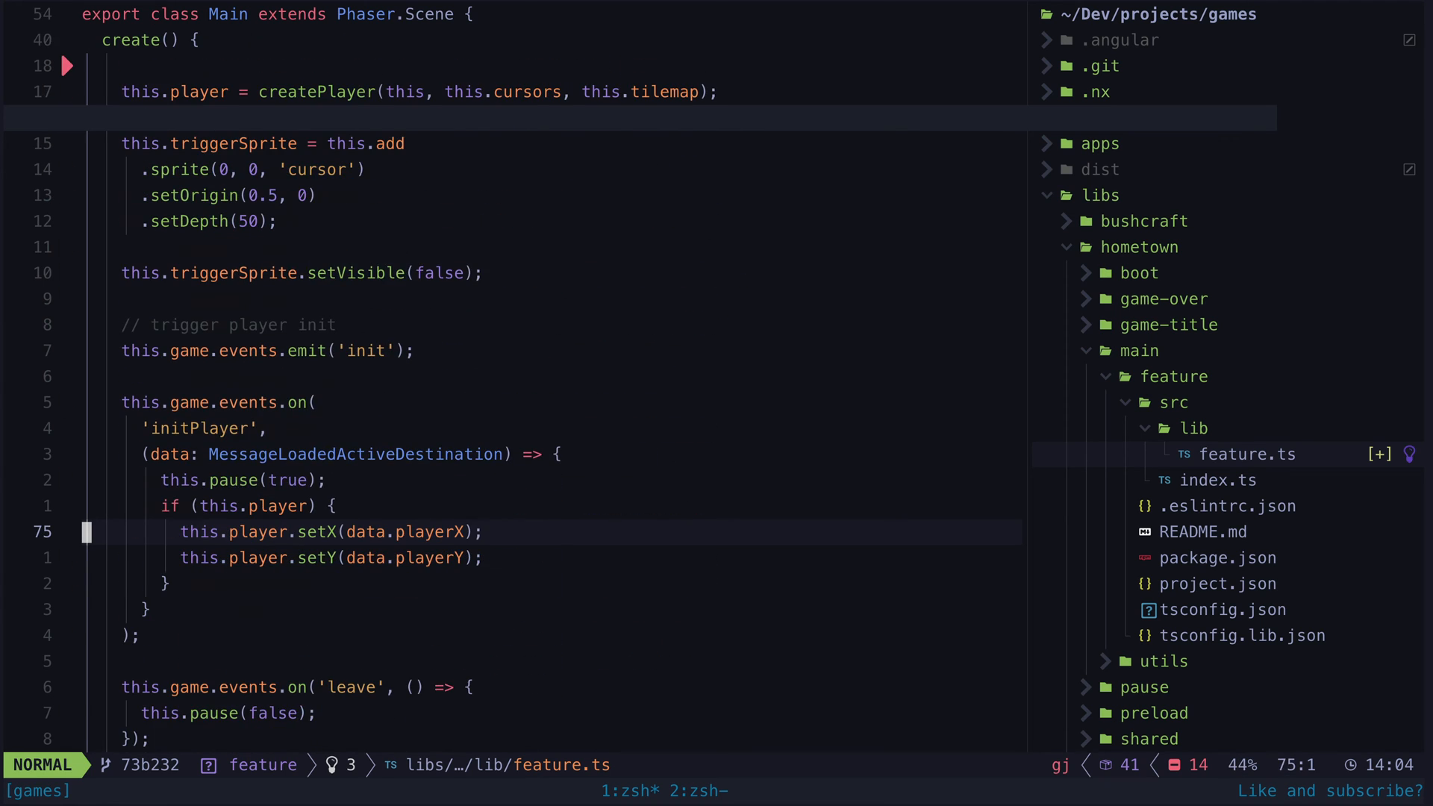
scroll(down, 3)
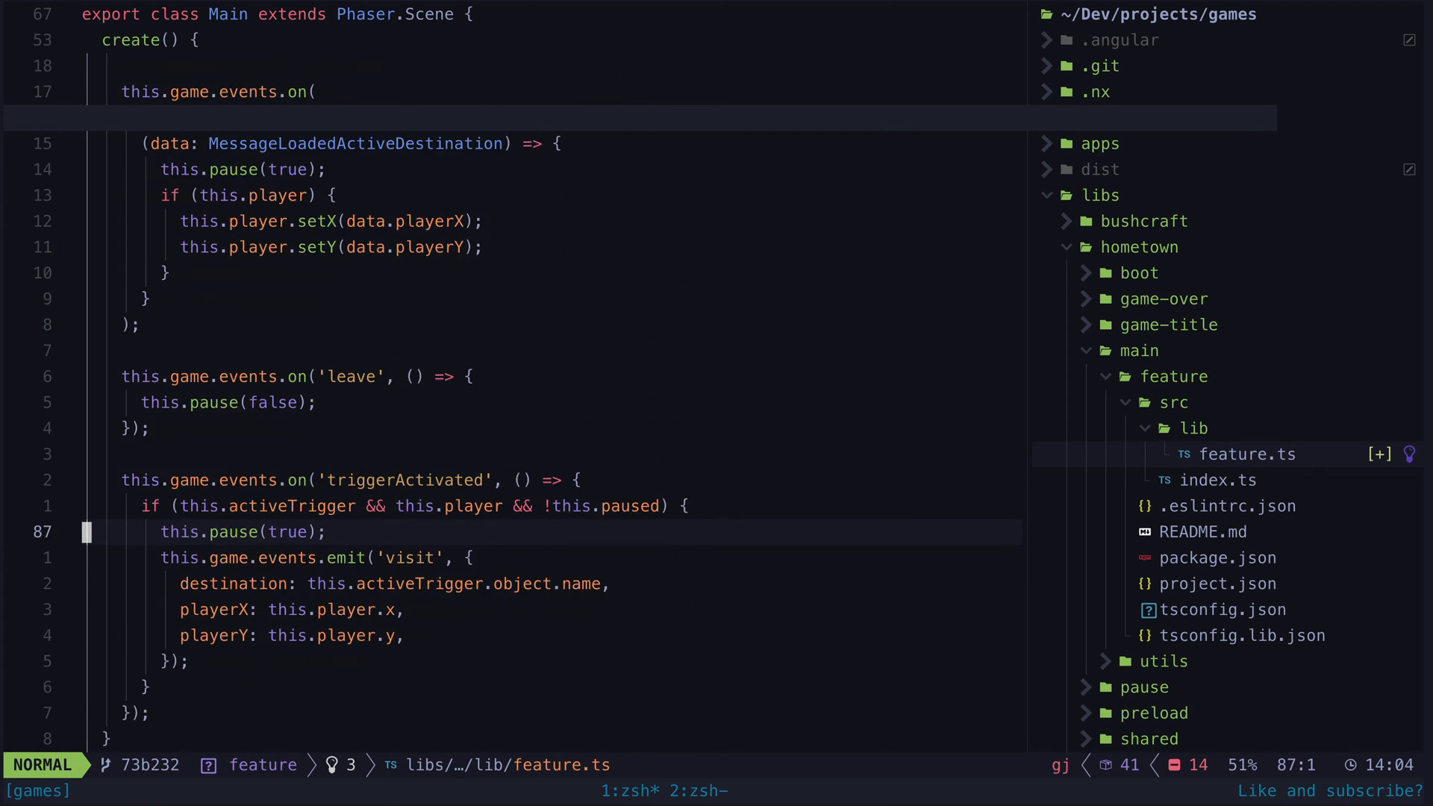
scroll(down, 3)
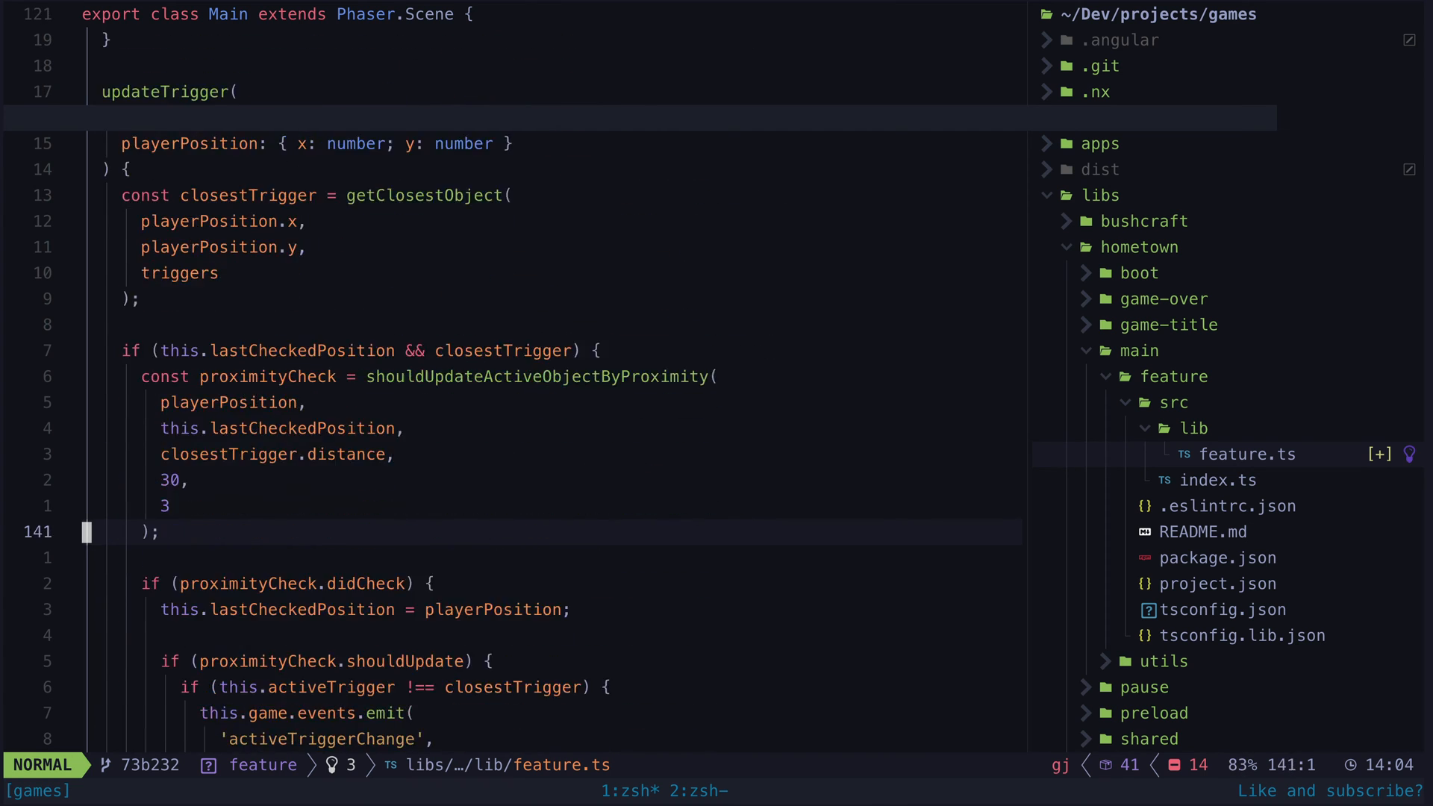
scroll(down, 3)
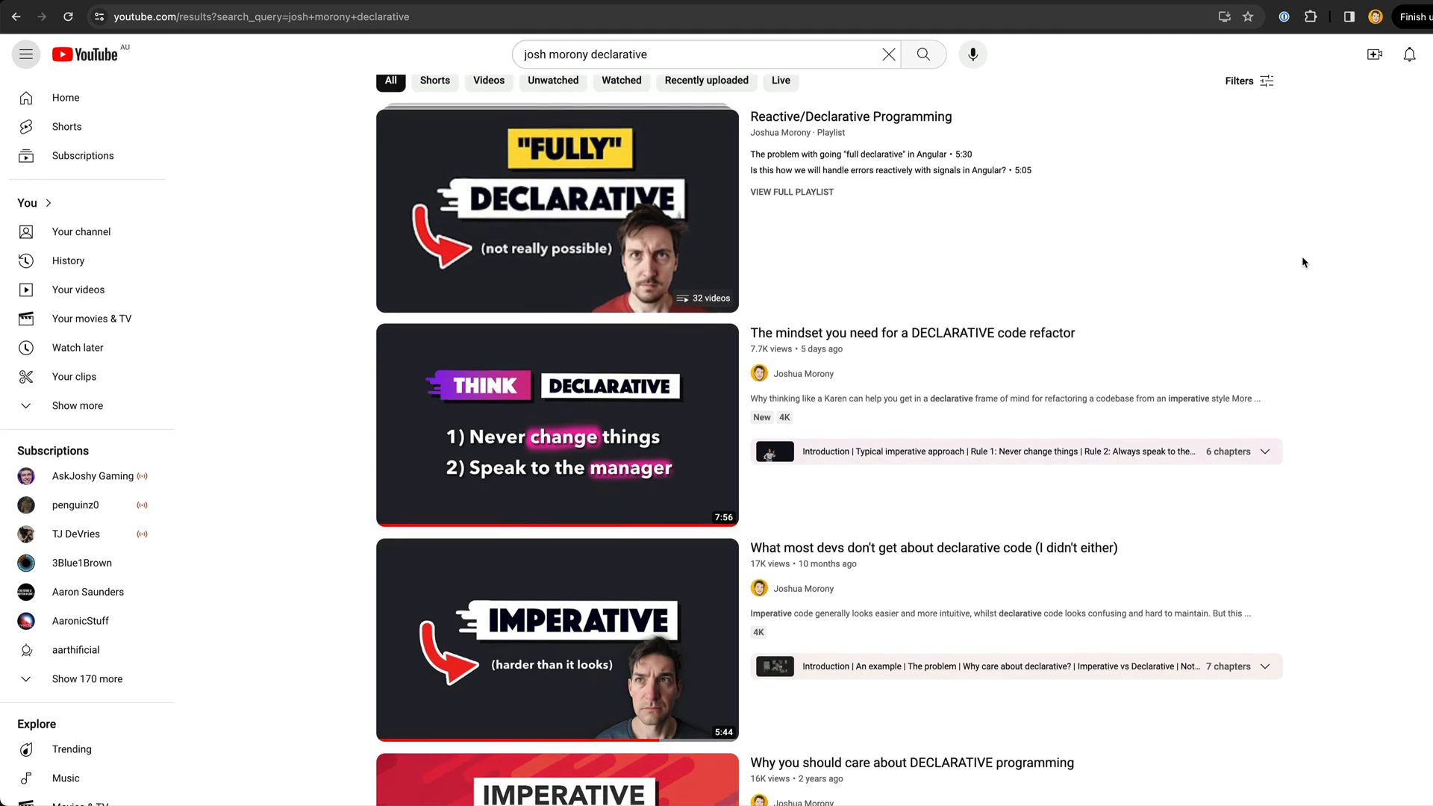
scroll(down, 3)
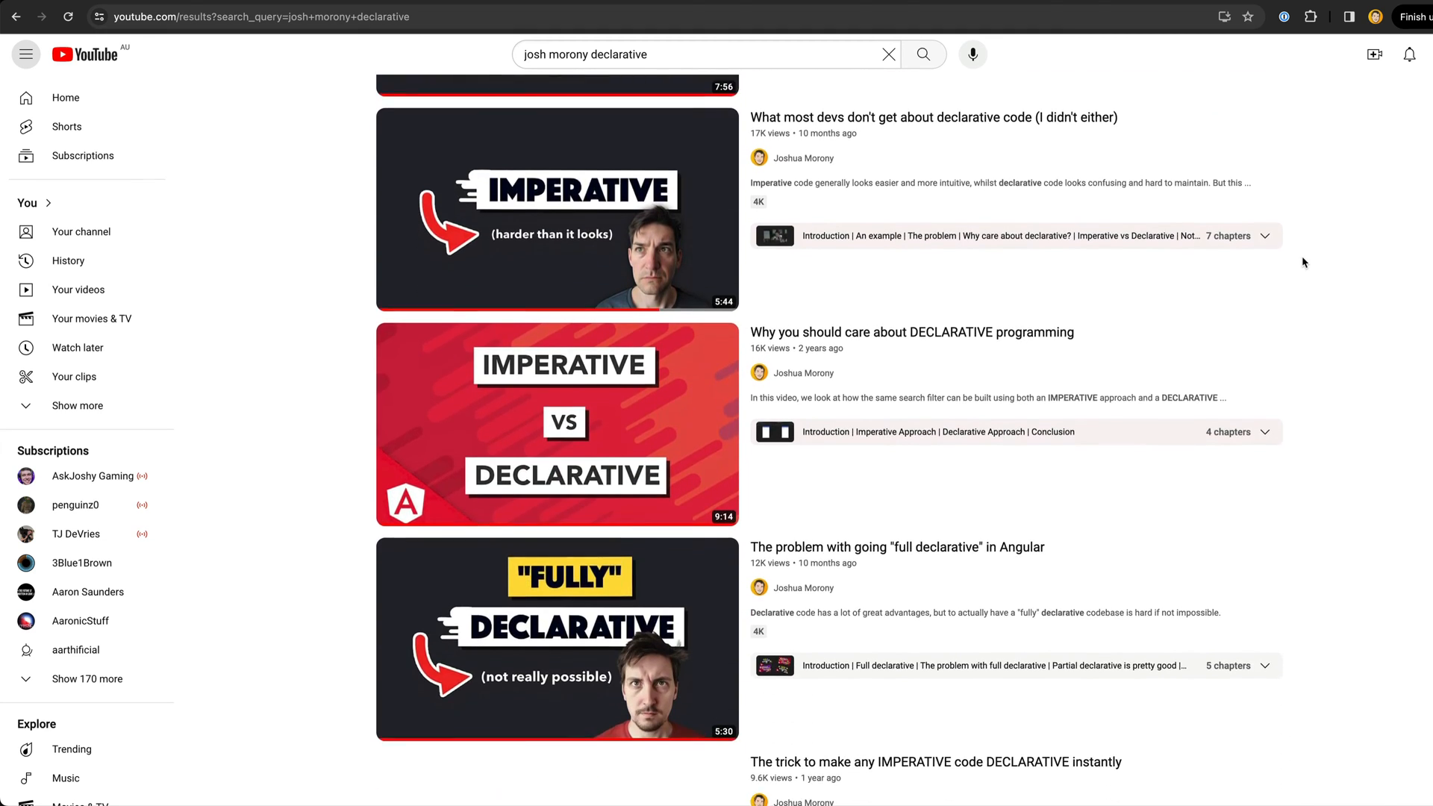
scroll(down, 3)
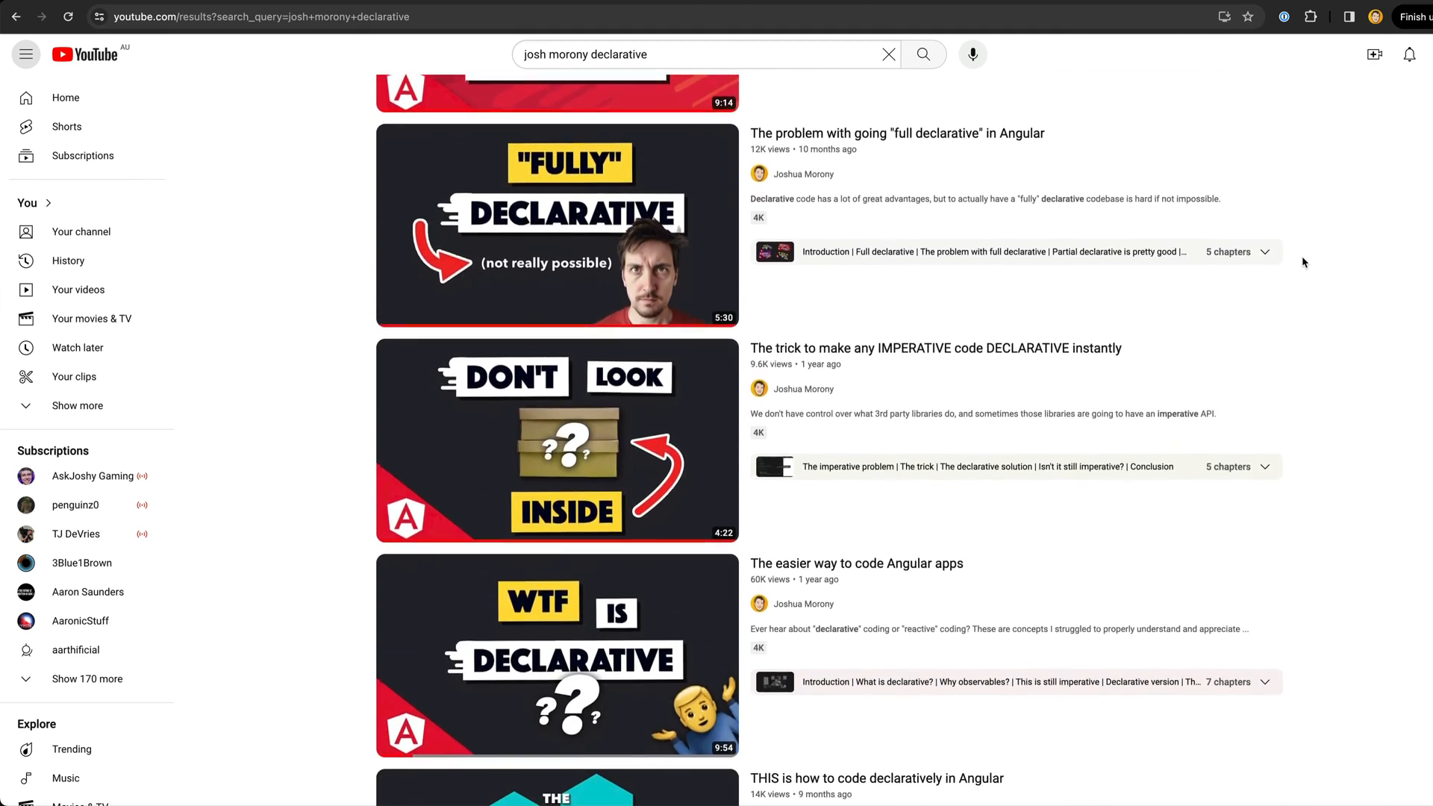
key(alt+tab)
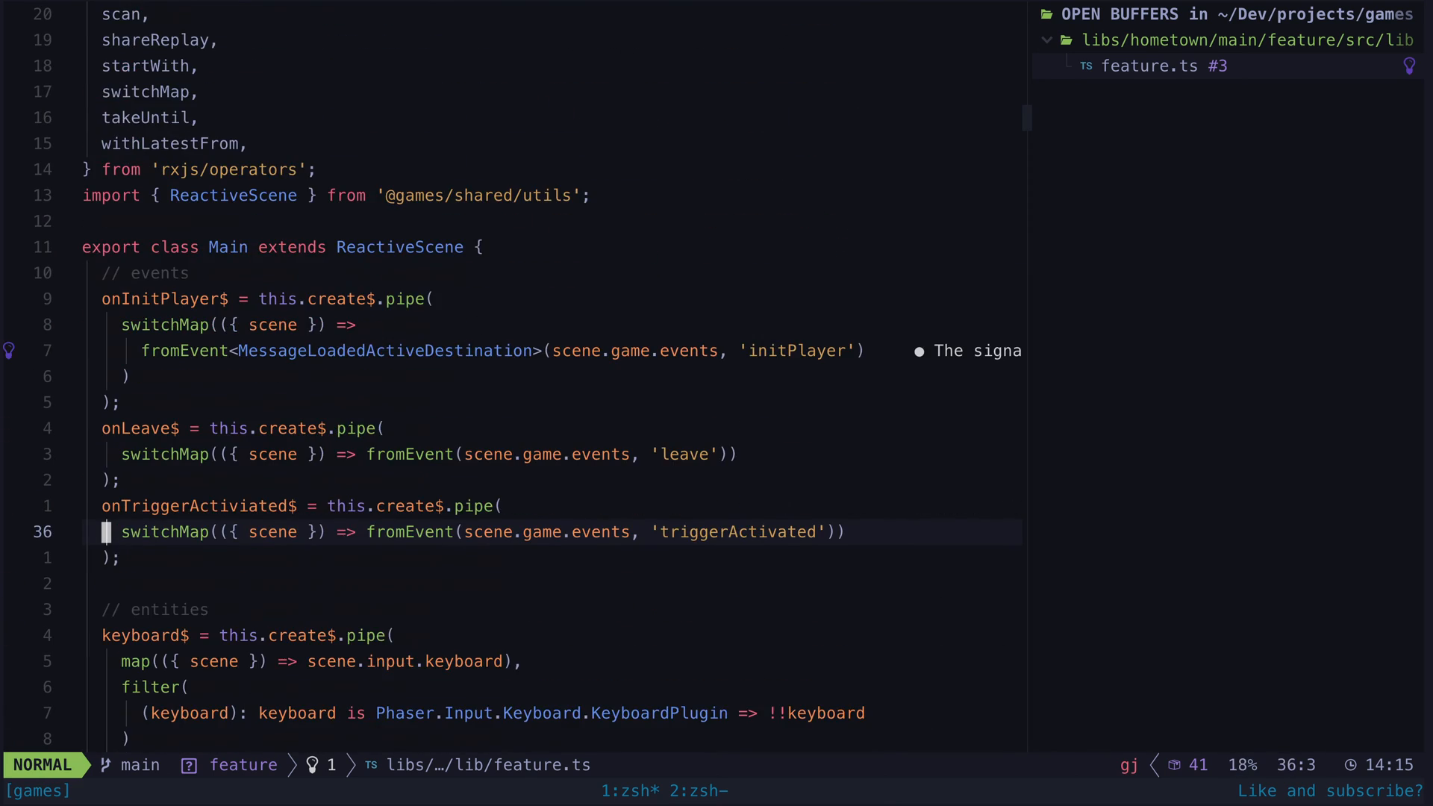
scroll(down, 3)
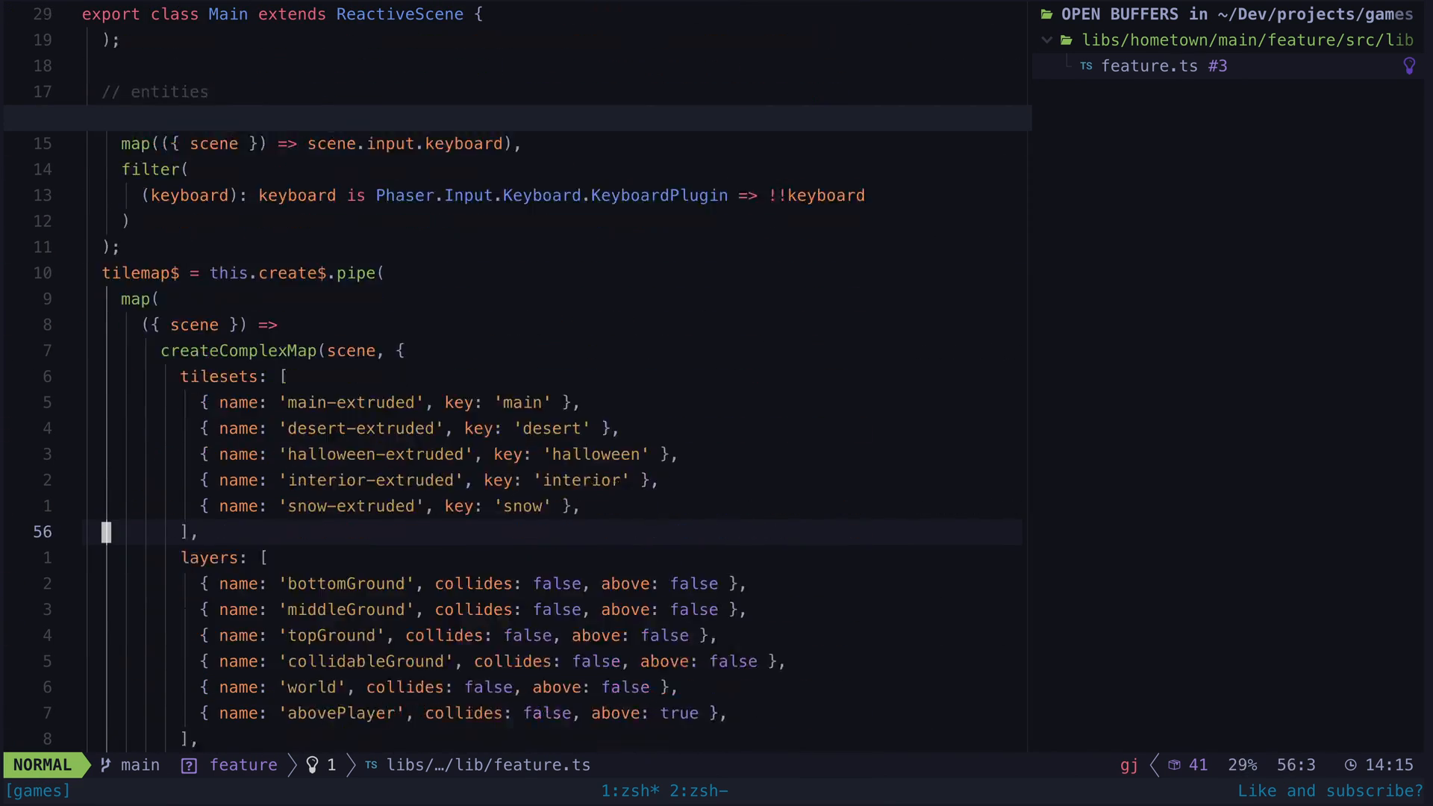
scroll(down, 3)
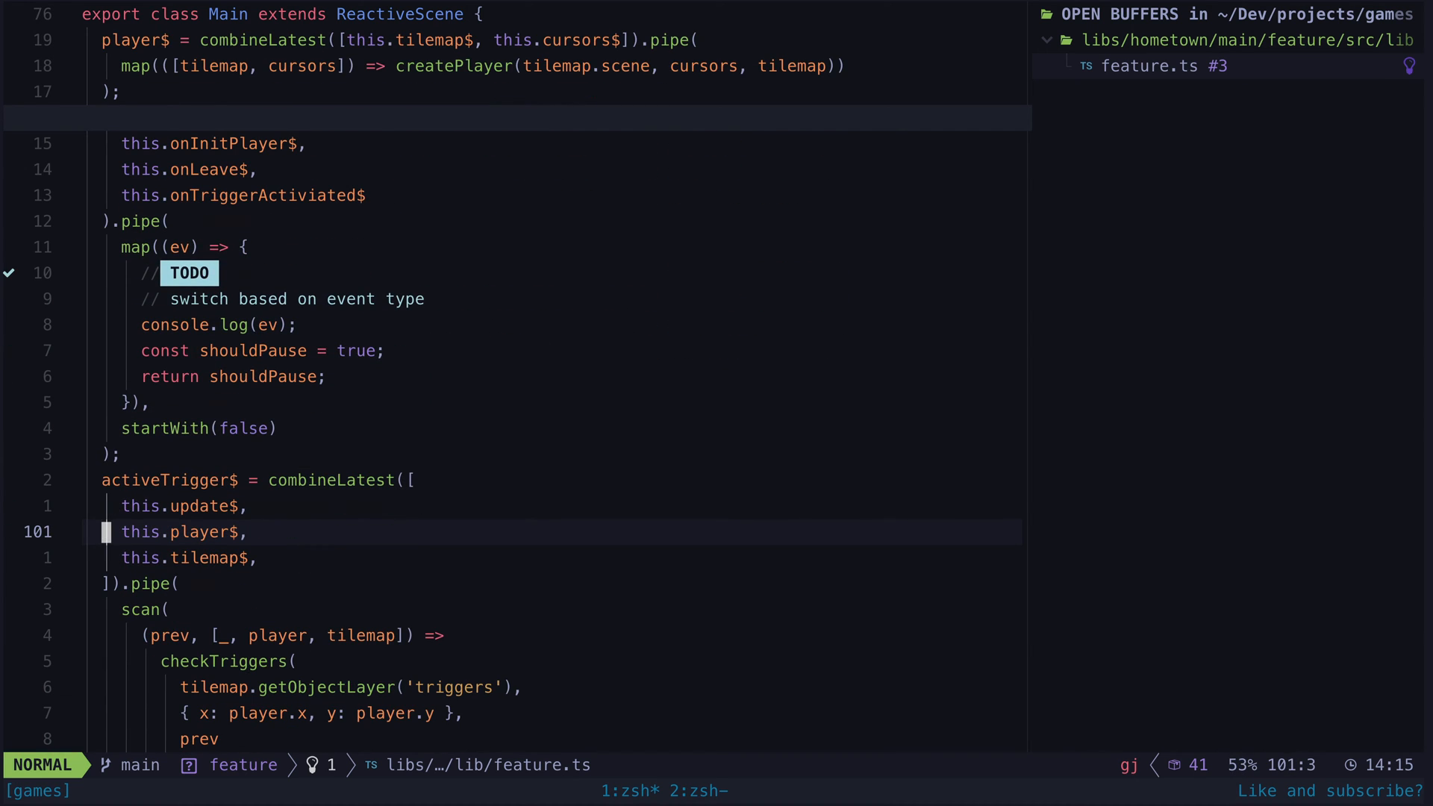
scroll(down, 3)
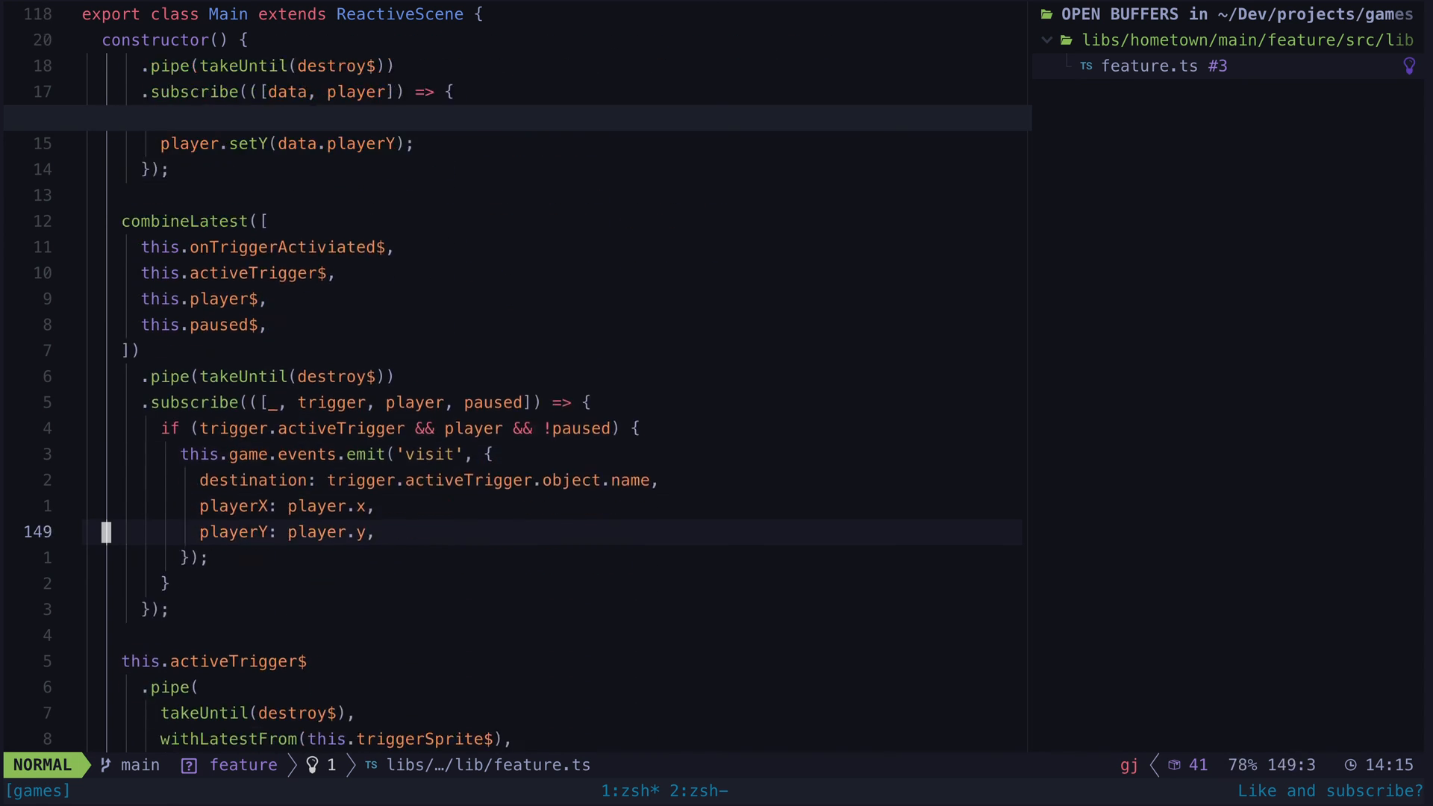
scroll(down, 3)
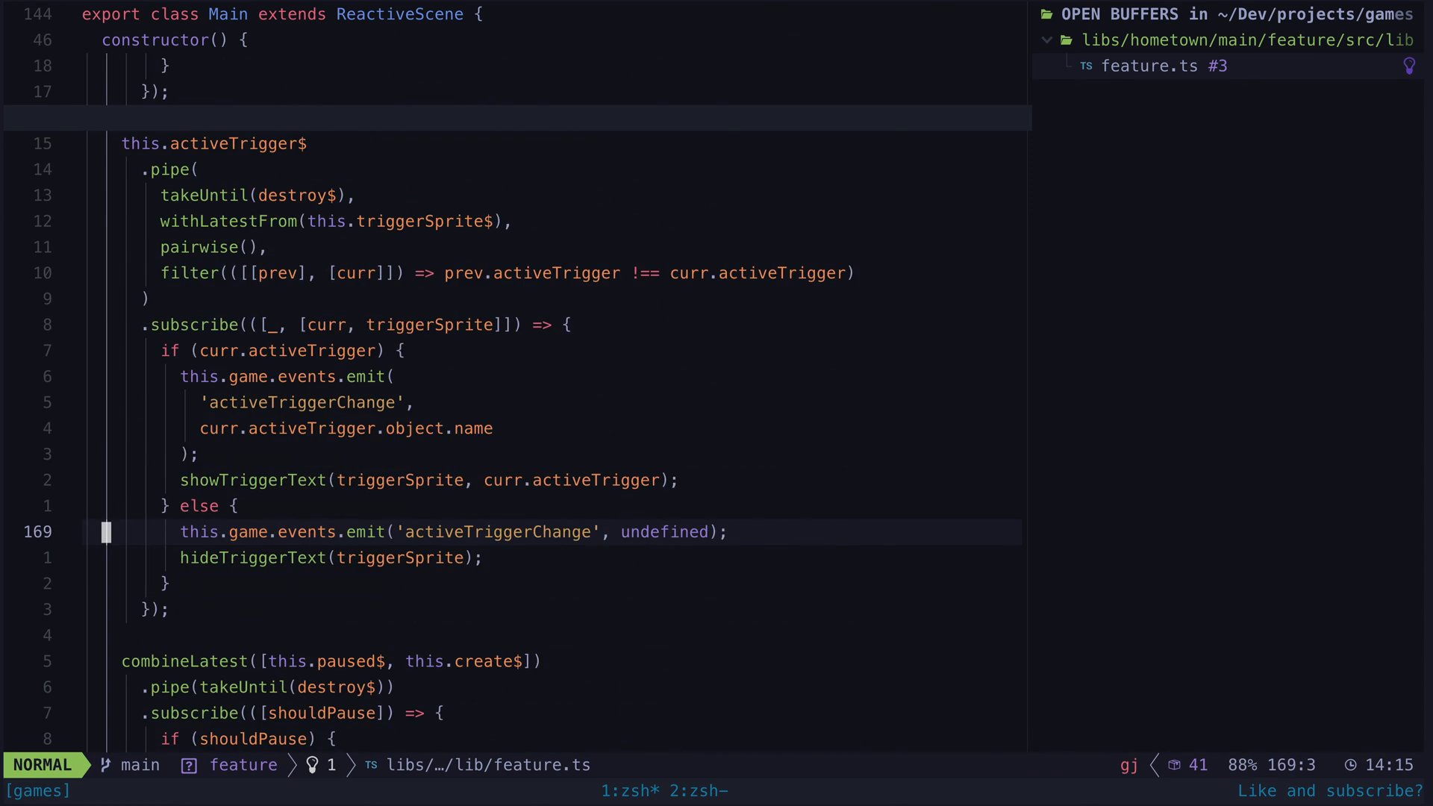
scroll(down, 3)
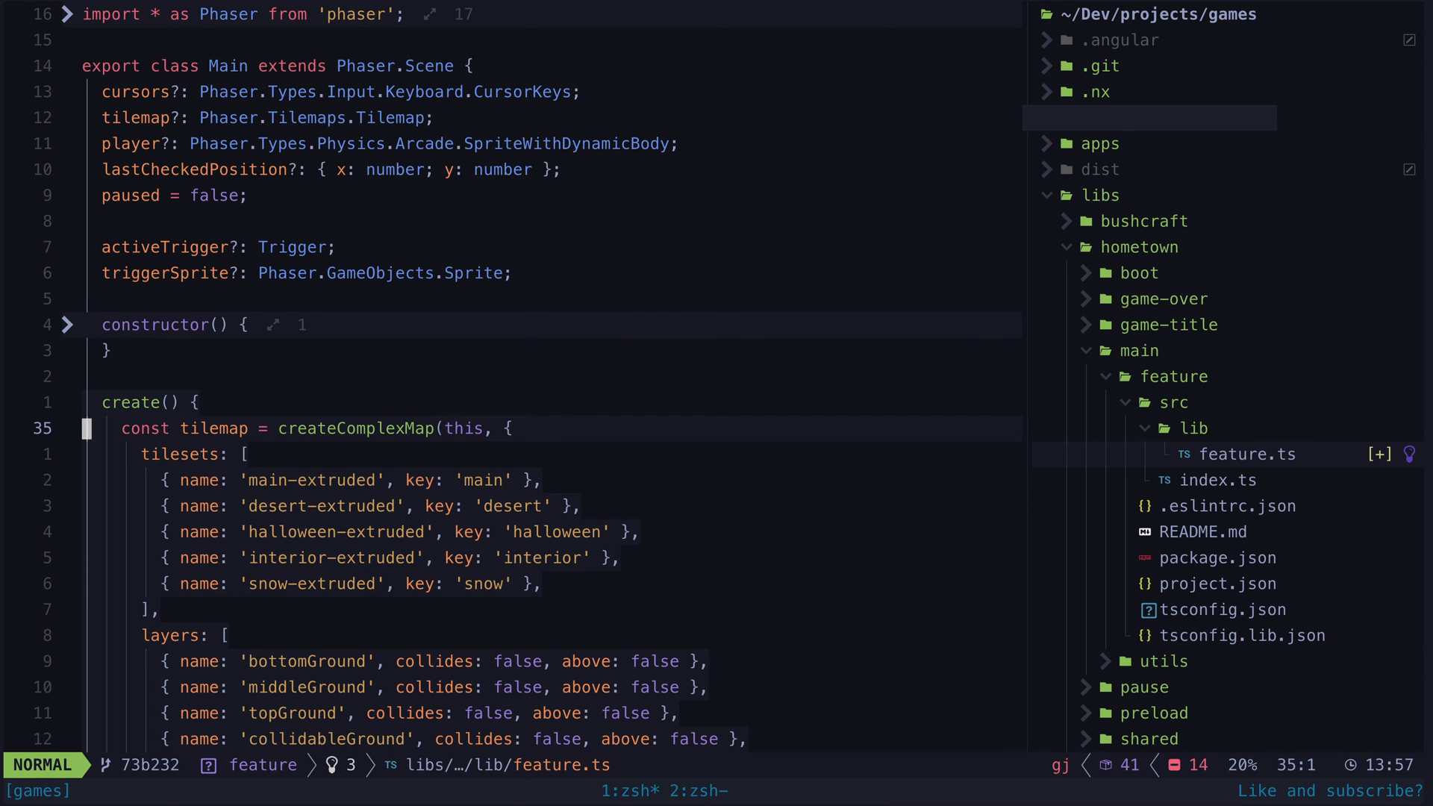
scroll(down, 3)
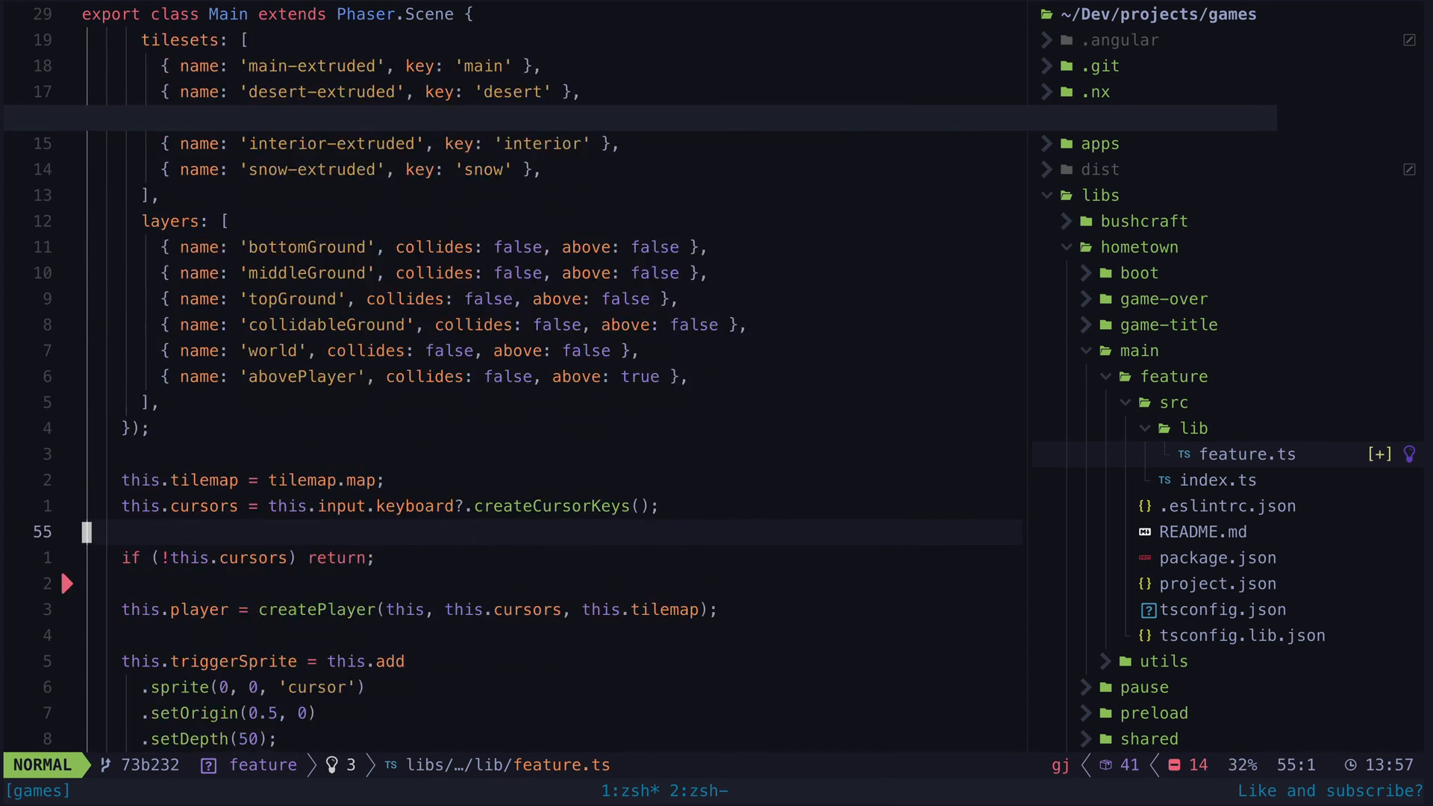
scroll(down, 3)
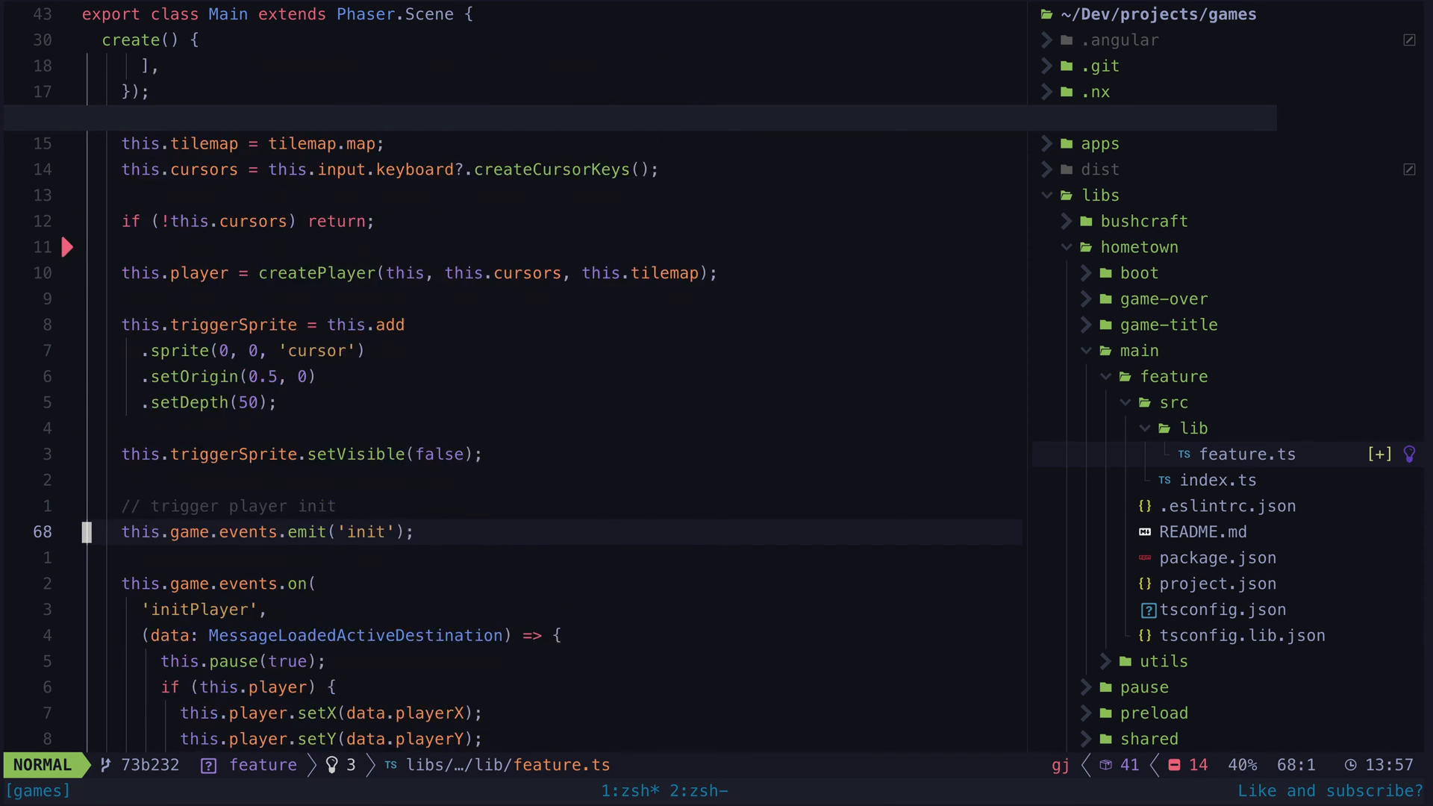
scroll(down, 3)
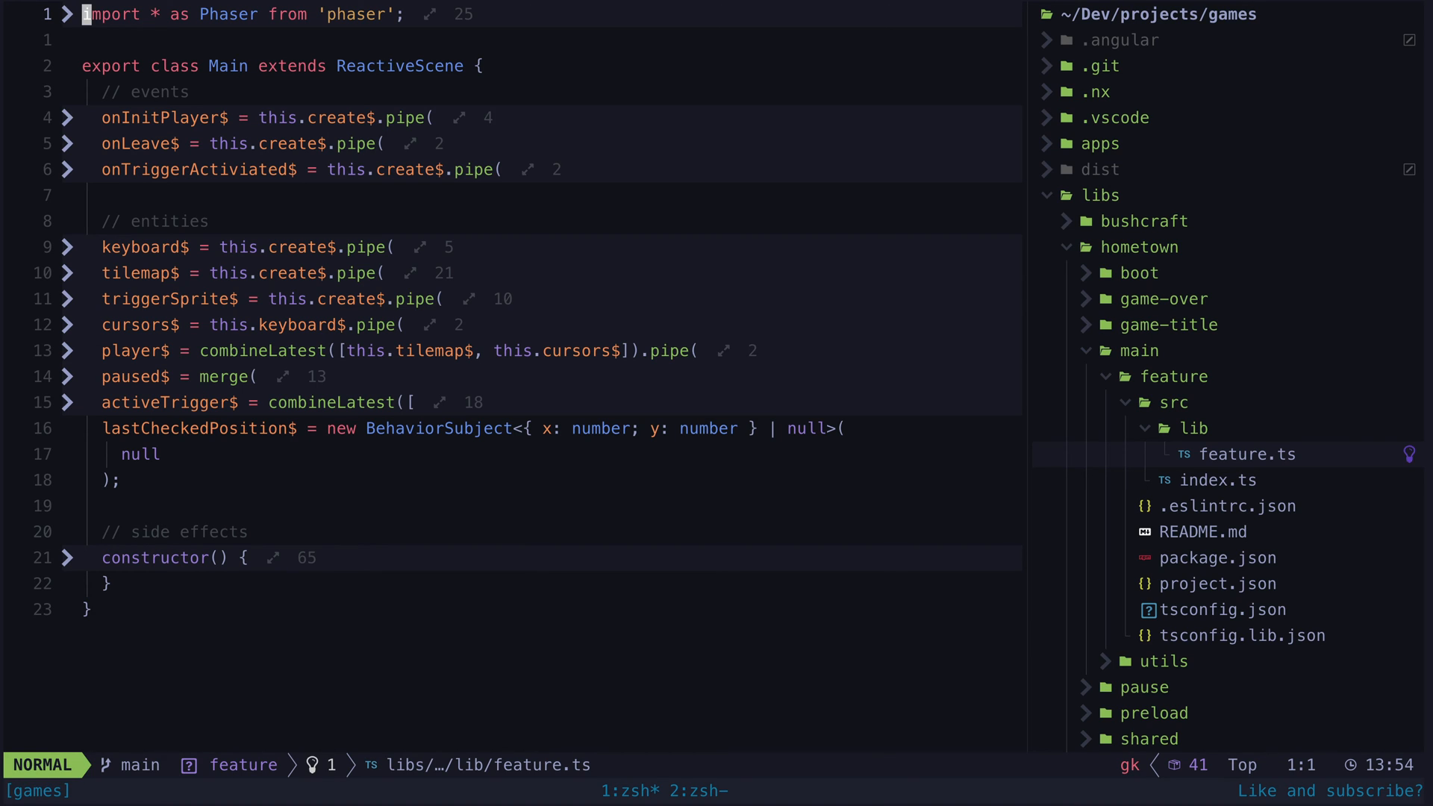
- Move down to the player$ line to open its createPlayer mapping fold
key(13j)
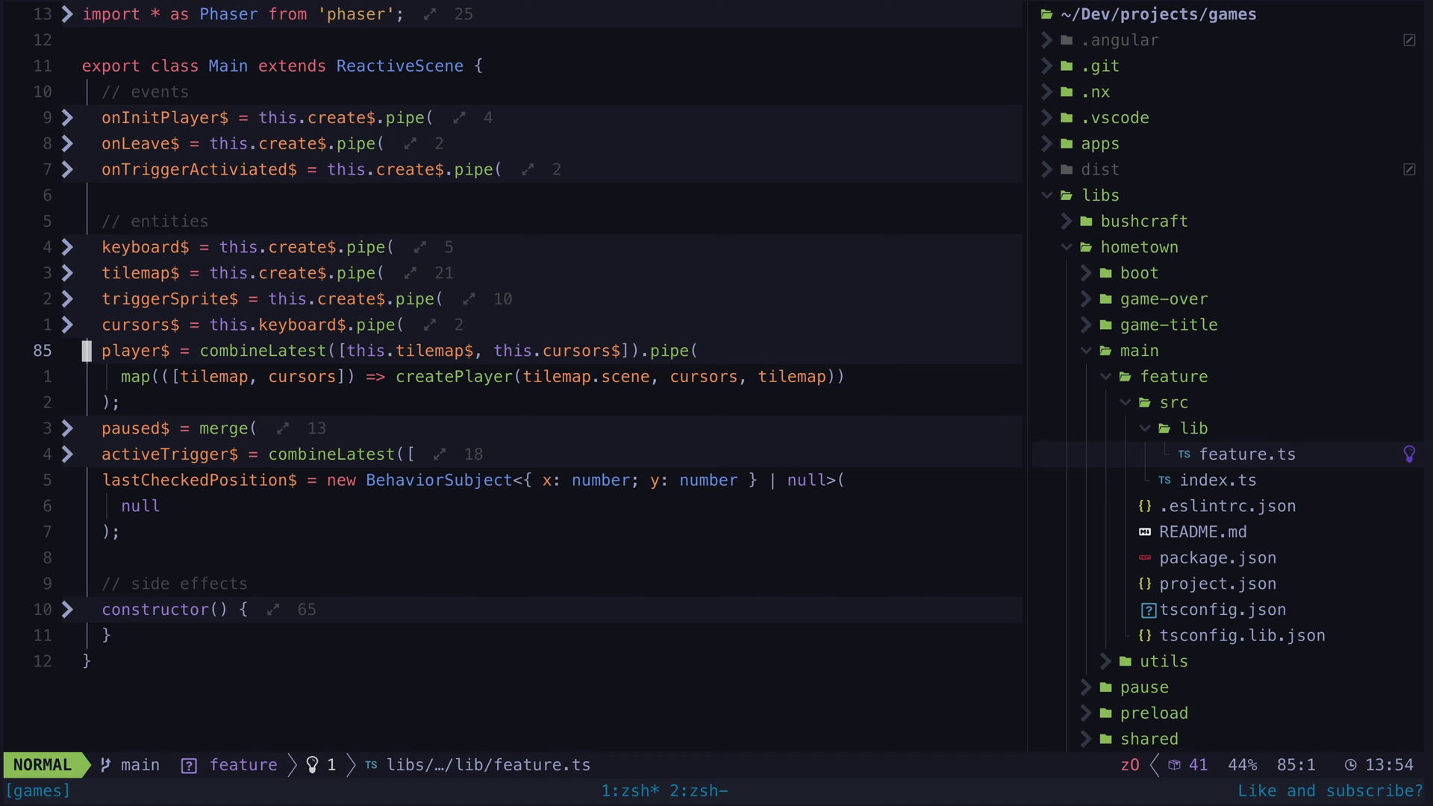
key(j)
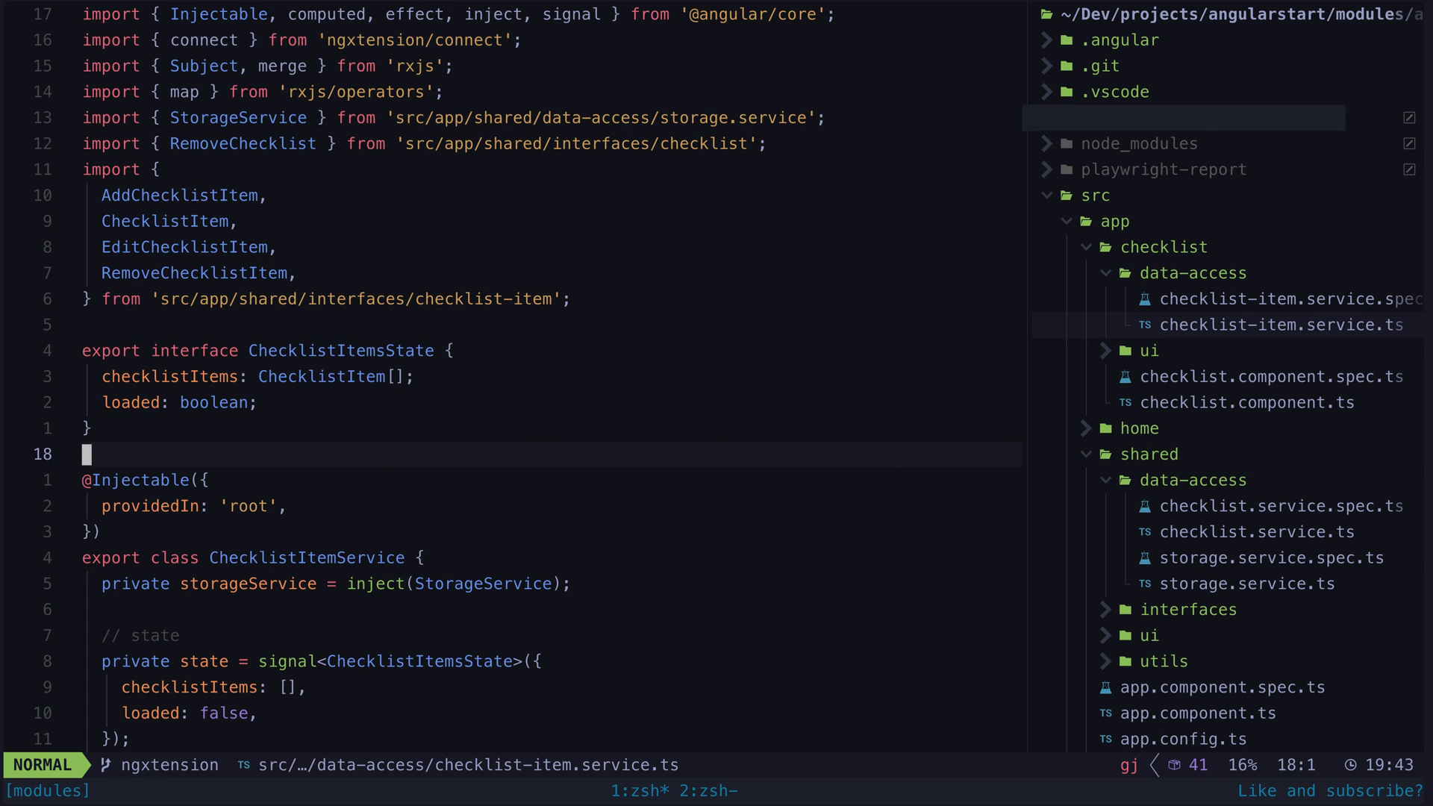
scroll(down, 3)
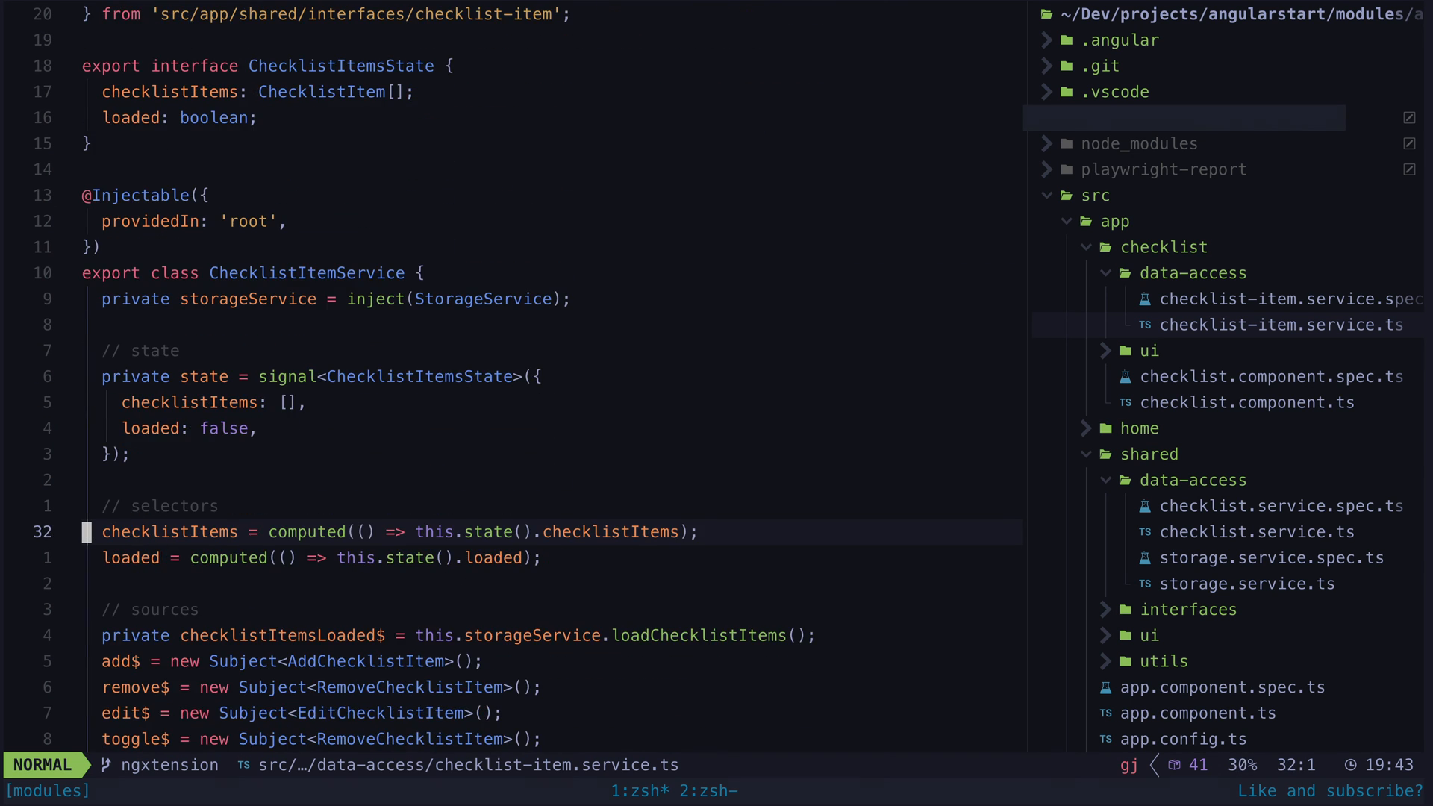
scroll(down, 3)
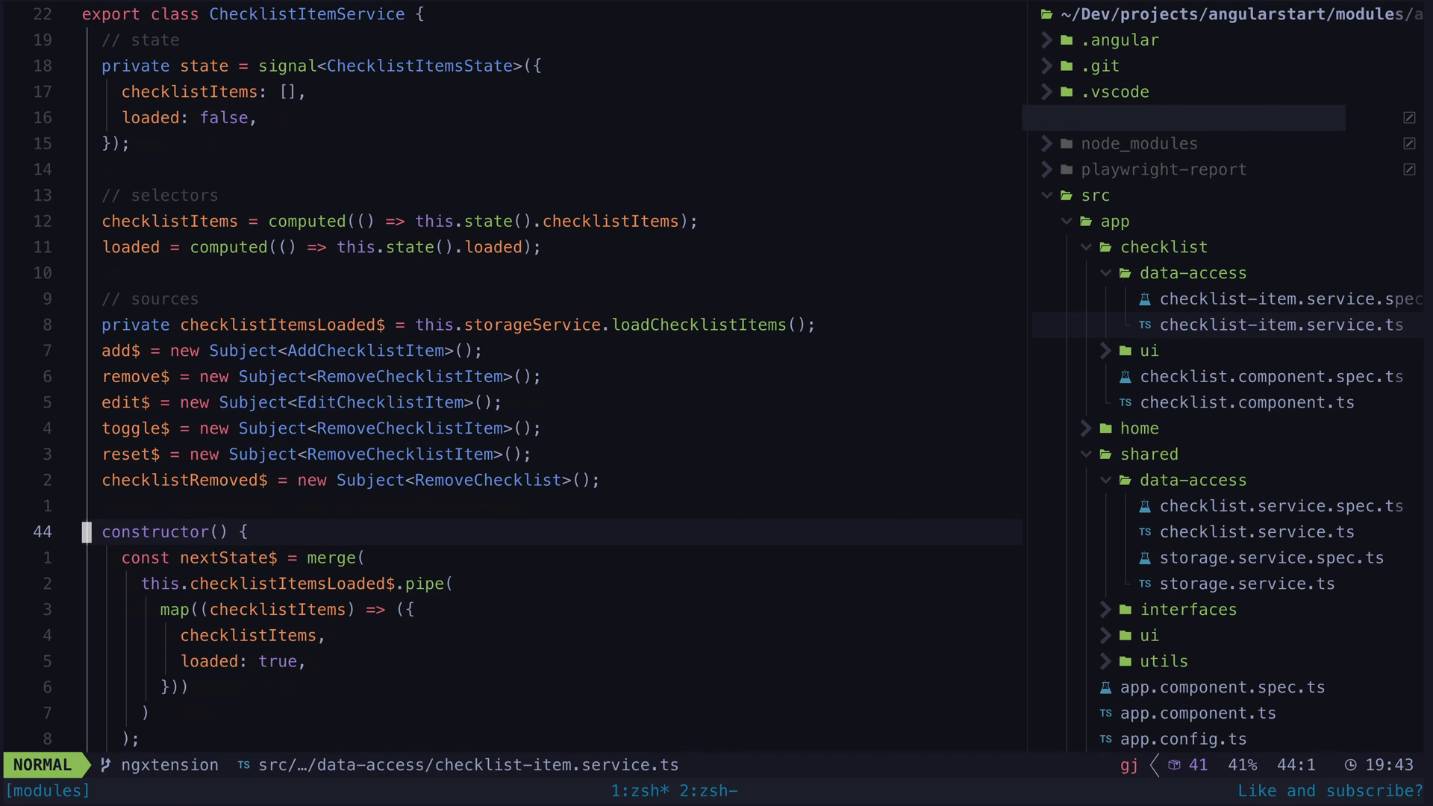
scroll(down, 3)
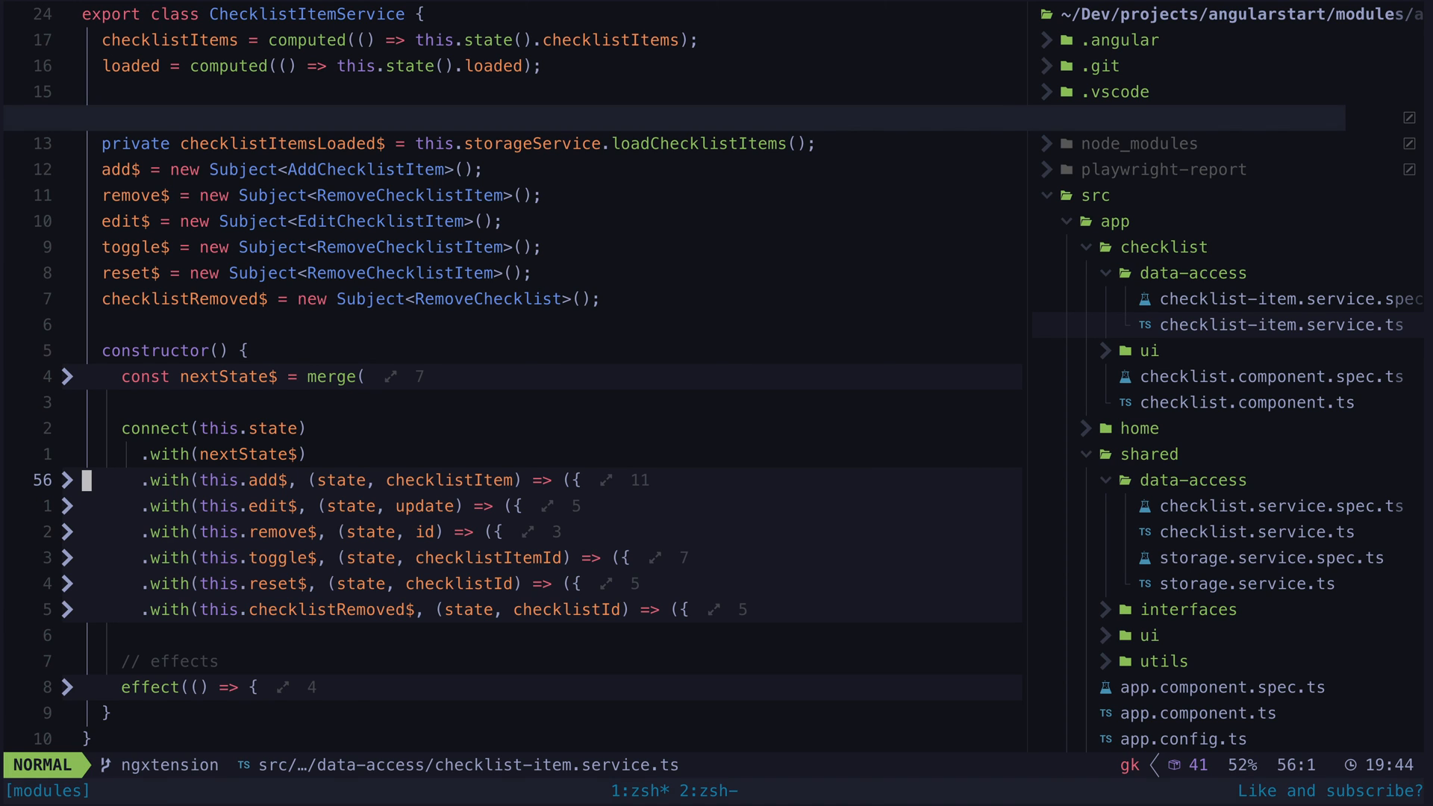
- Expand the add$ handler, then scroll down to the effect saving checklistItems
click(68, 480)
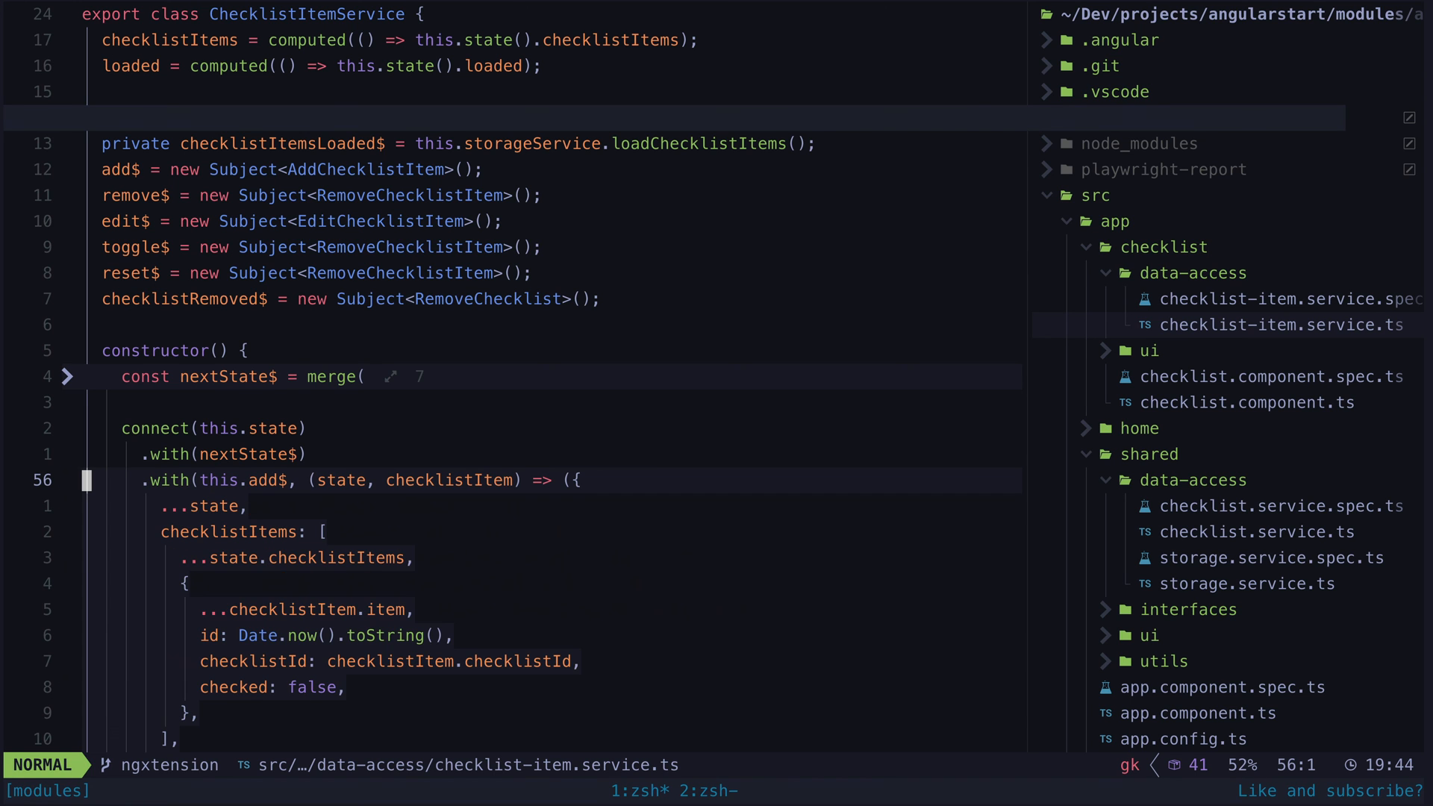
scroll(down, 3)
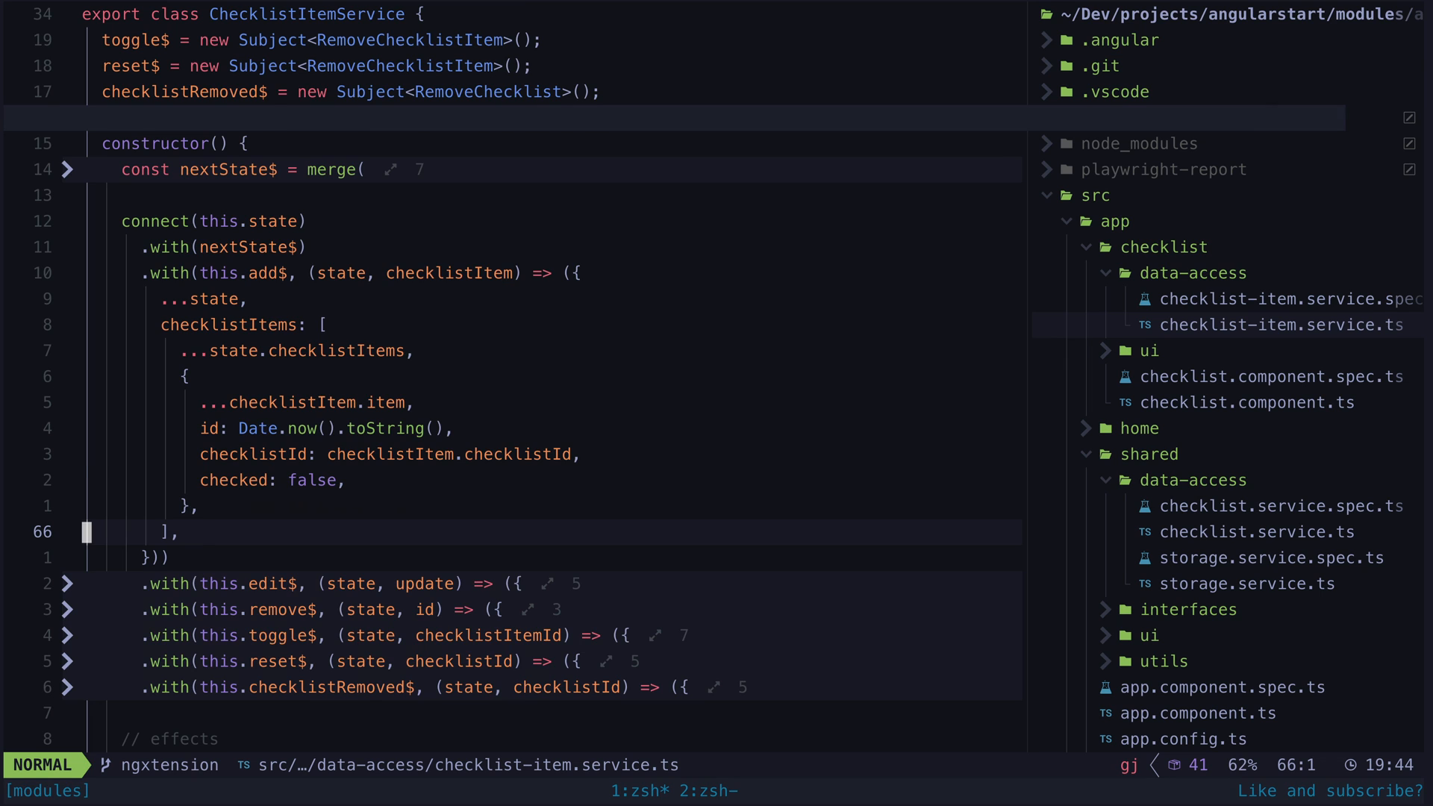
scroll(down, 3)
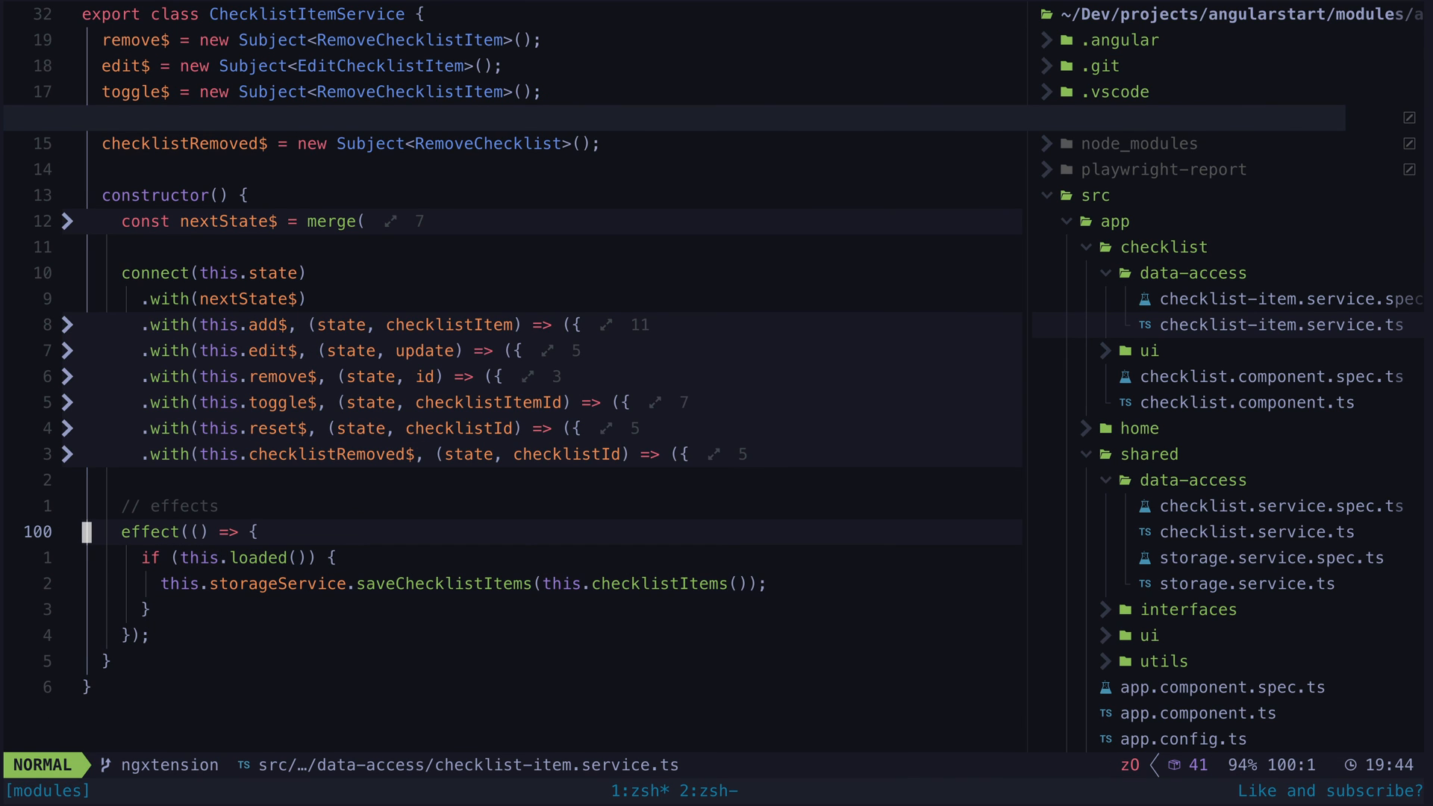